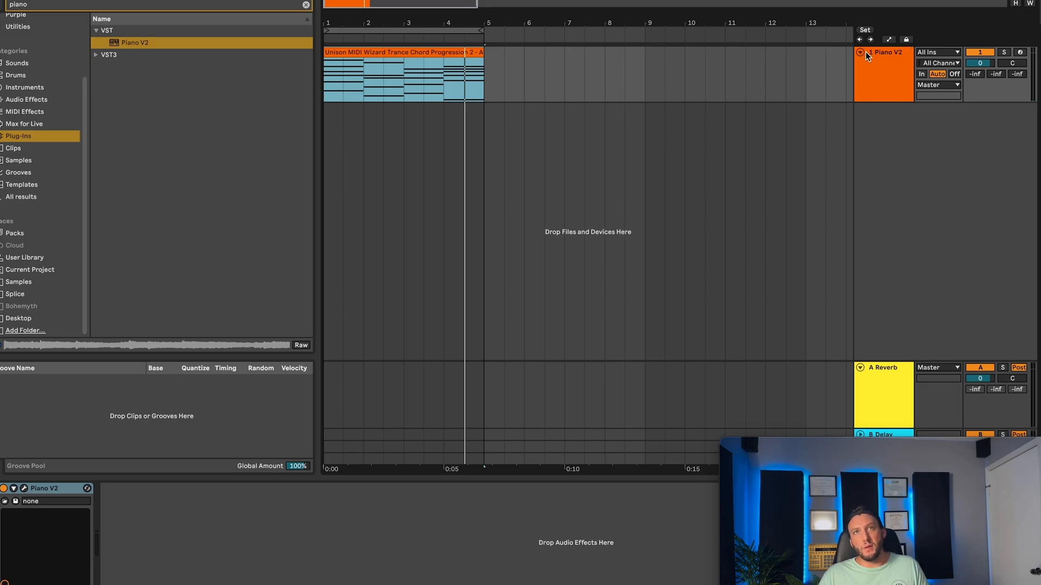
# Freeze the Piano V2 MIDI track holding the trance chord progression clip
pyautogui.rightClick(883, 60)
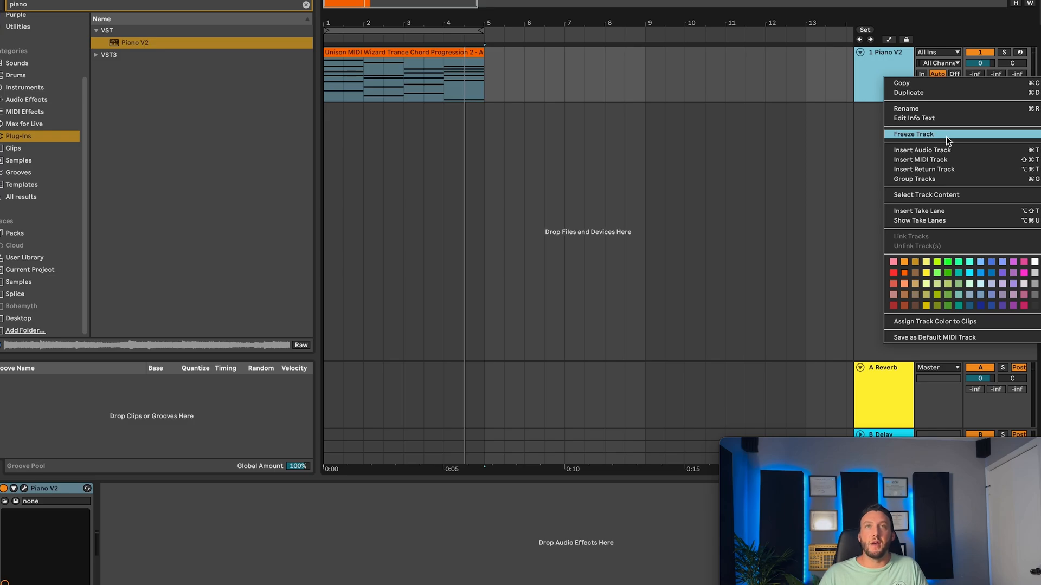
pyautogui.click(913, 134)
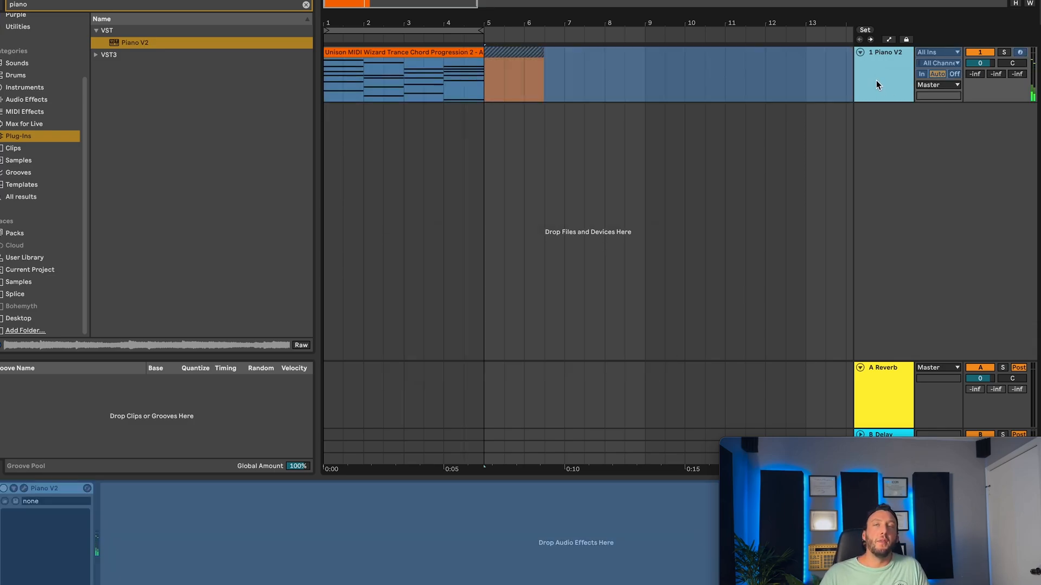
# Unfreeze the frozen Piano V2 track from its header's context menu
pyautogui.rightClick(877, 84)
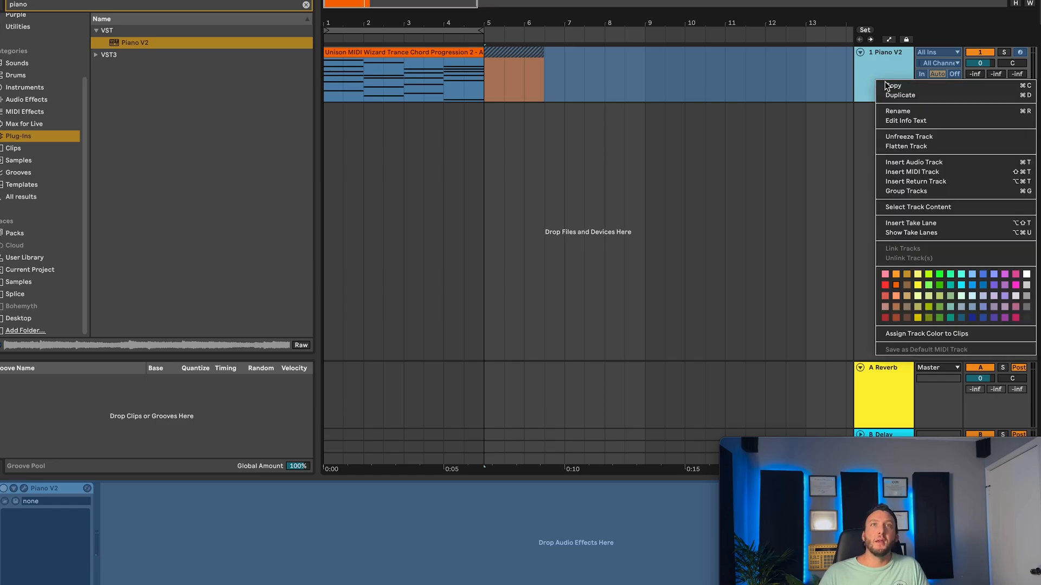
pyautogui.click(905, 146)
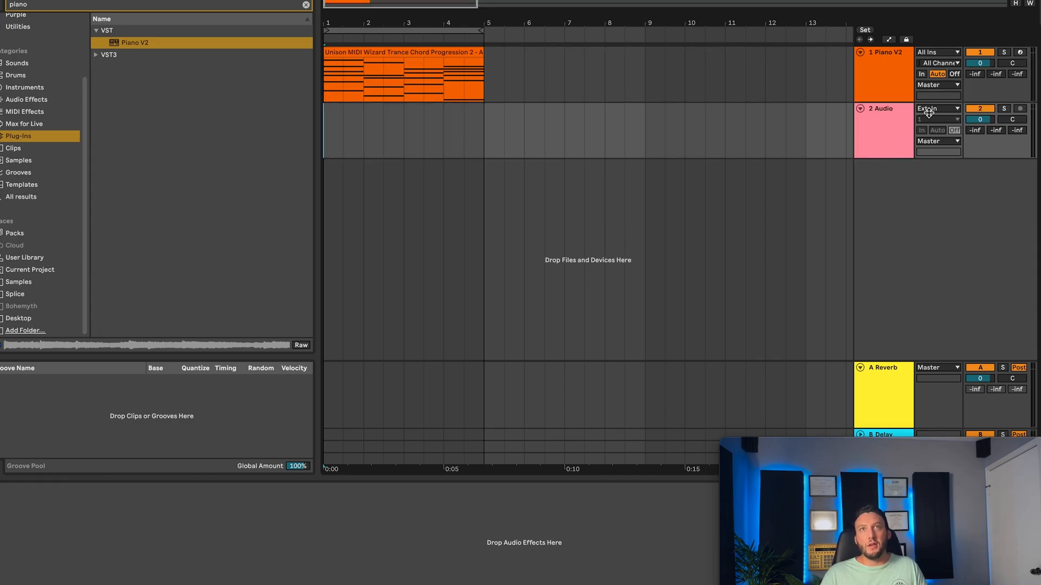
# Set the 2 Audio track's input to Resampling and arm it for recording
pyautogui.click(937, 109)
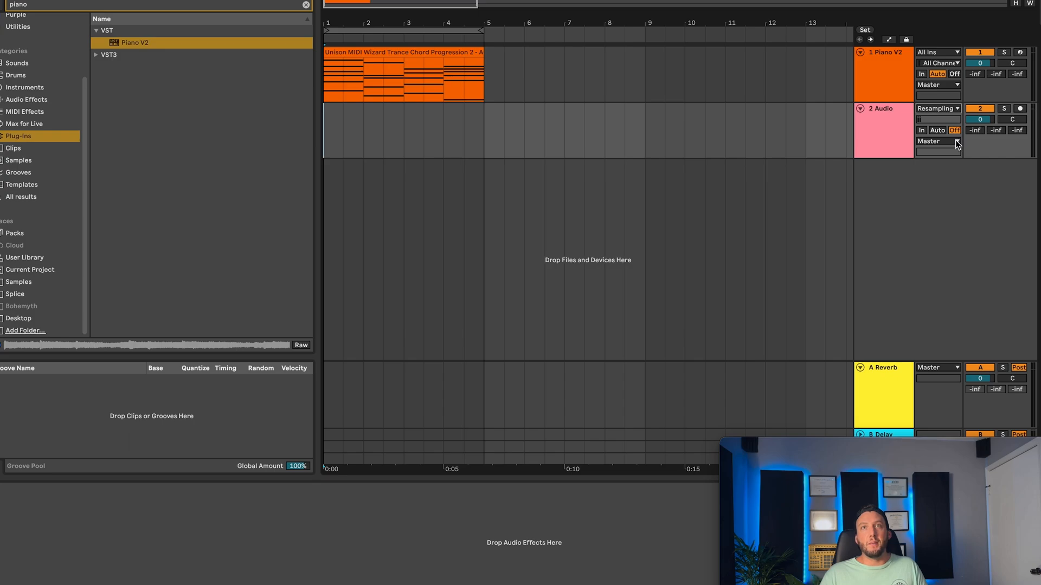
pyautogui.click(1020, 109)
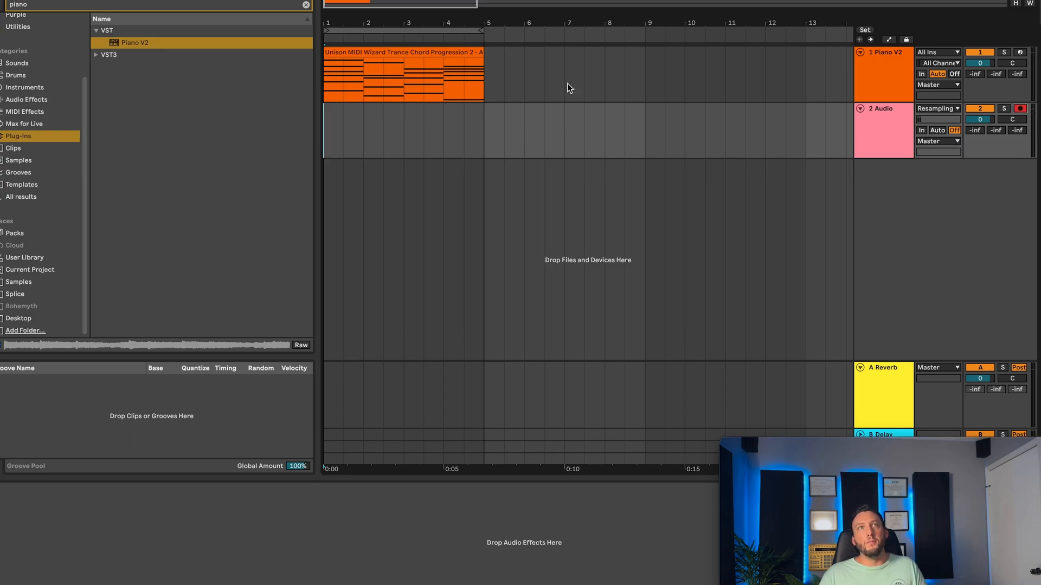